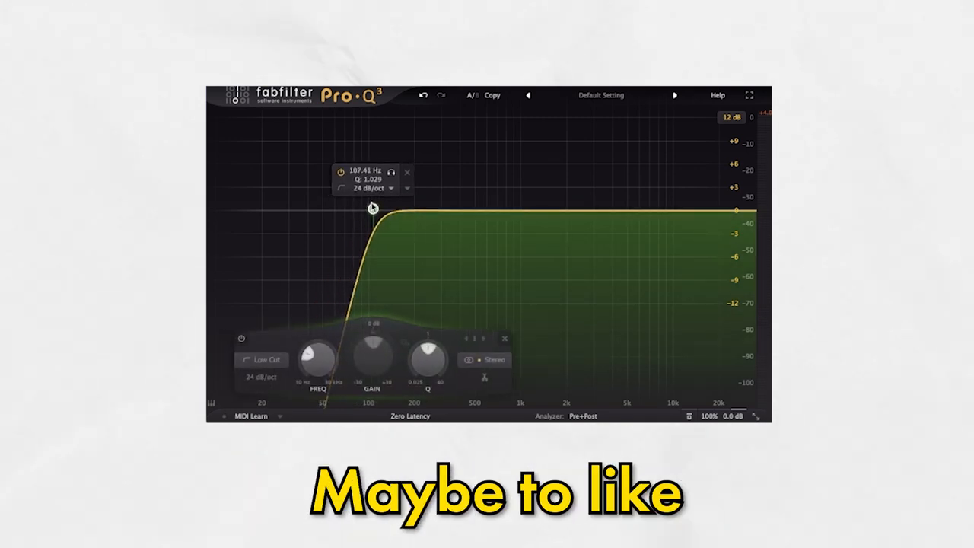
# Step: Adjust the Pro-Q 3 low-cut band toward 107 Hz with a 24 dB/oct slope
pyautogui.moveTo(373, 210); pyautogui.dragTo(389, 207)
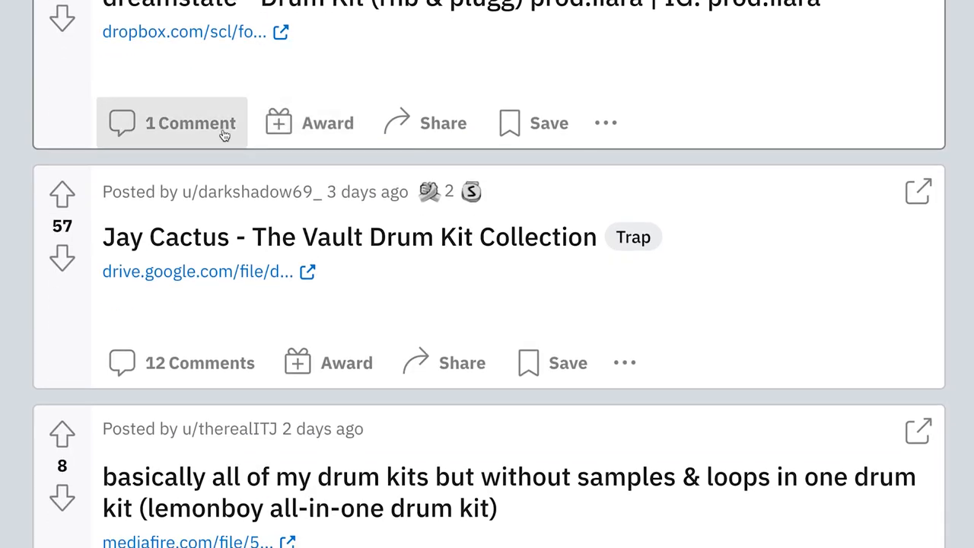
# Step: Scroll down the Reddit page listing shared drum kit collections
pyautogui.scroll(-3)
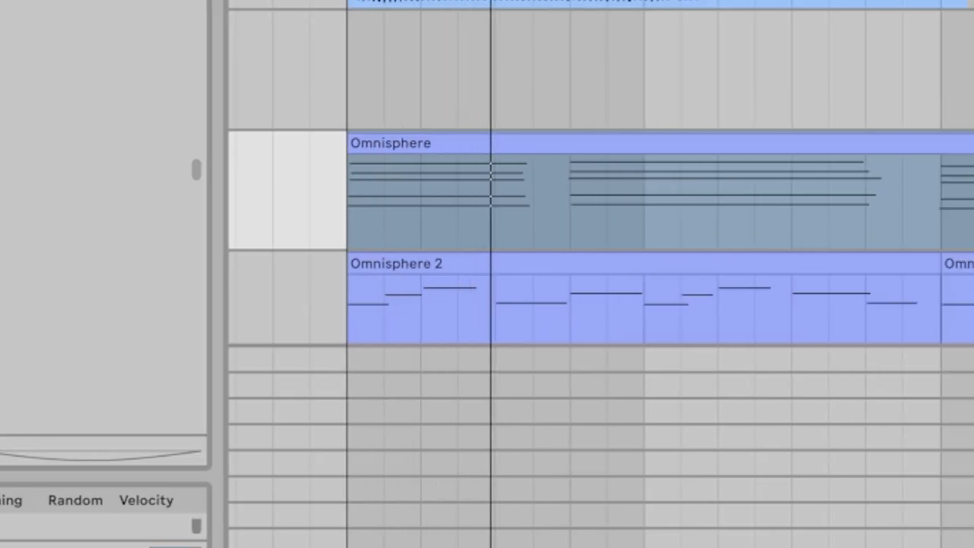
# Step: Scroll the Arrangement View down to the Omnisphere and Omnisphere 2 pad clips
pyautogui.scroll(-3)
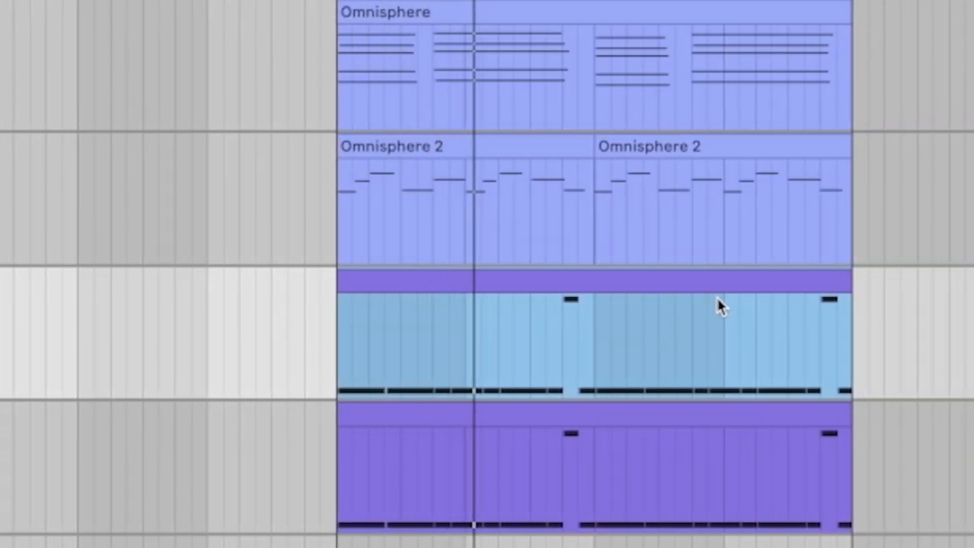